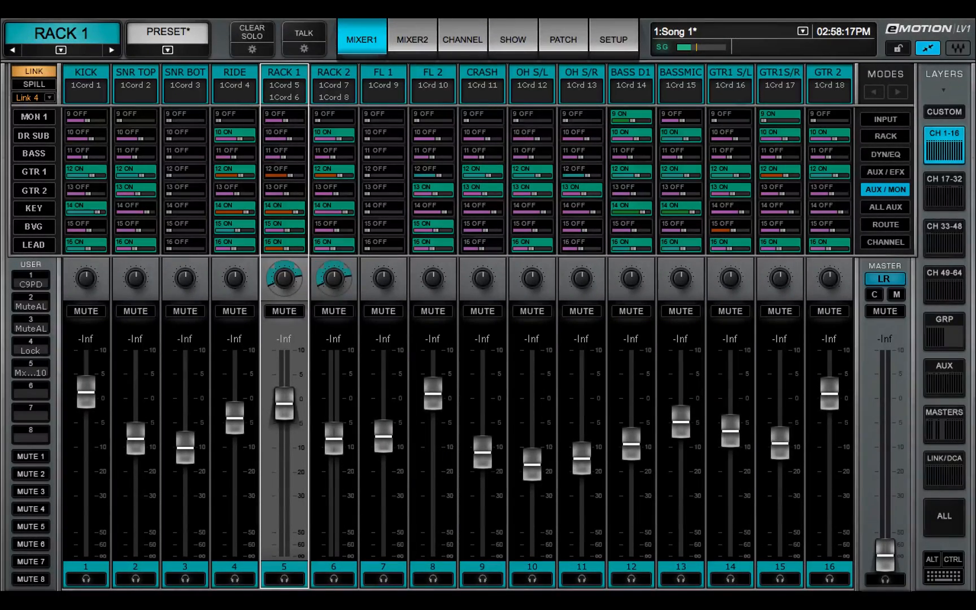
# Step: In Setup, assign the Mackie control's Output Port to MCU Pro USB v3.1 Port 1
pyautogui.click(612, 40)
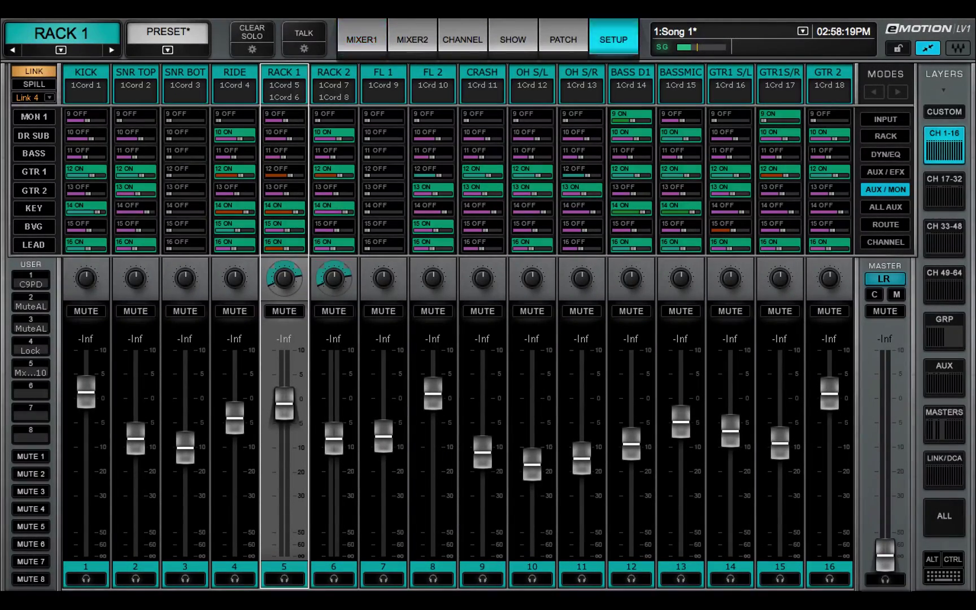
pyautogui.click(612, 40)
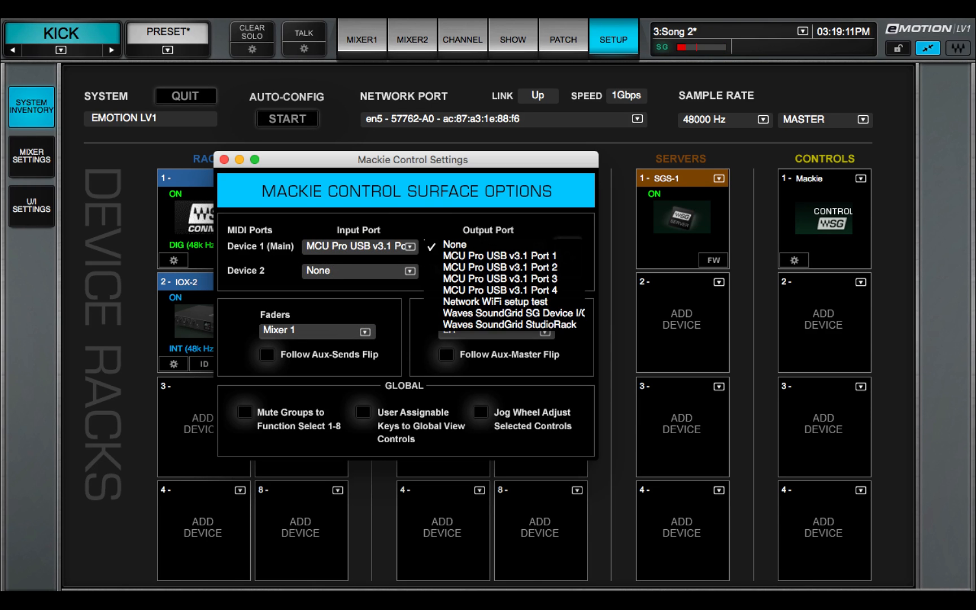
pyautogui.click(502, 255)
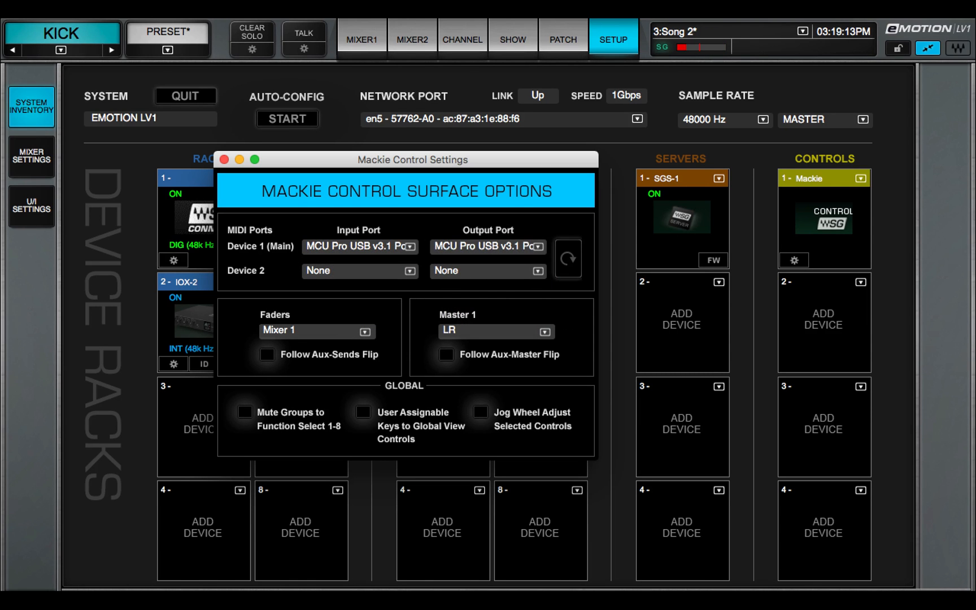
pyautogui.click(360, 246)
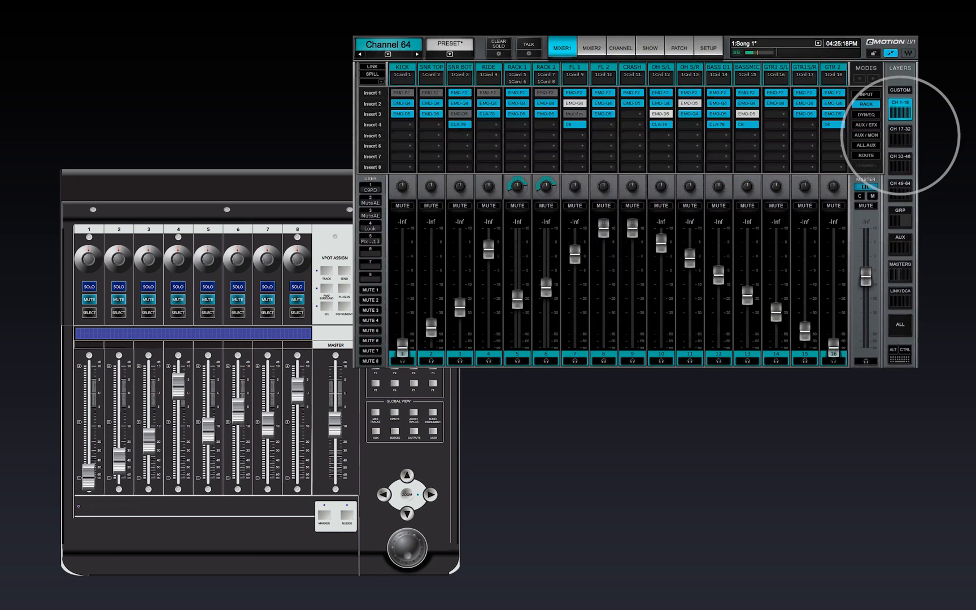
# Step: Bank right on the surface so the mixer shows the CH 17-32 layer
pyautogui.click(899, 129)
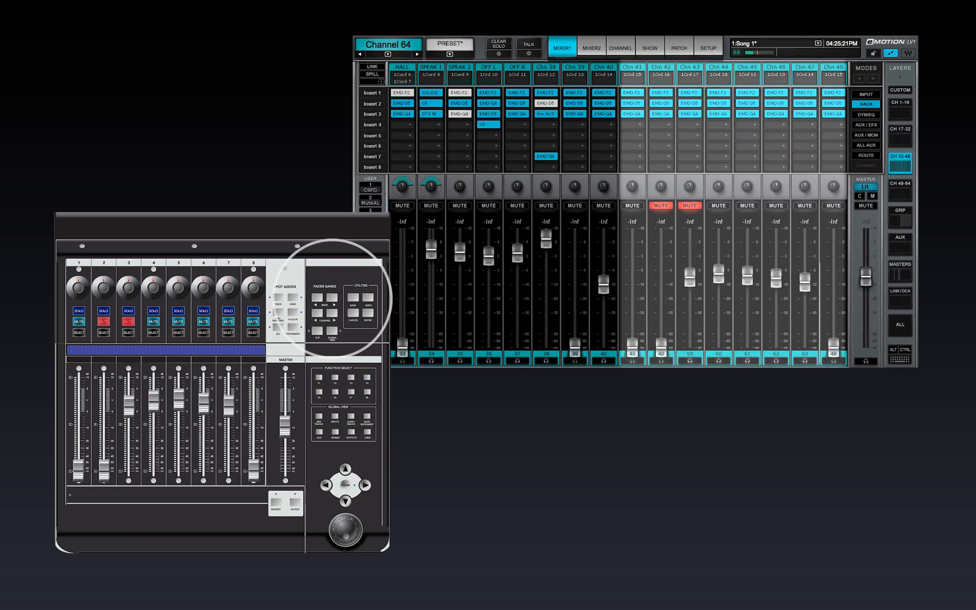
pyautogui.click(899, 183)
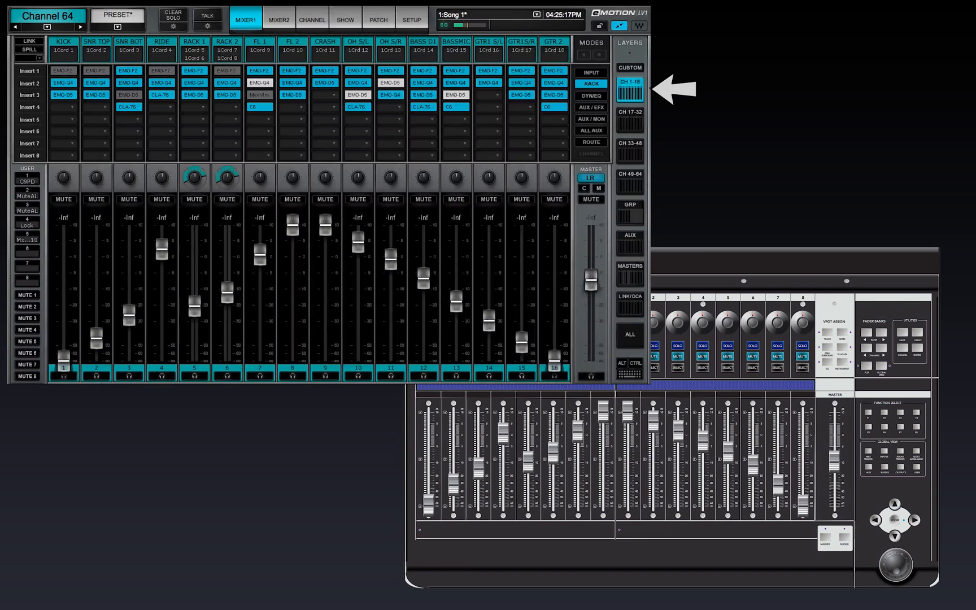
pyautogui.click(629, 129)
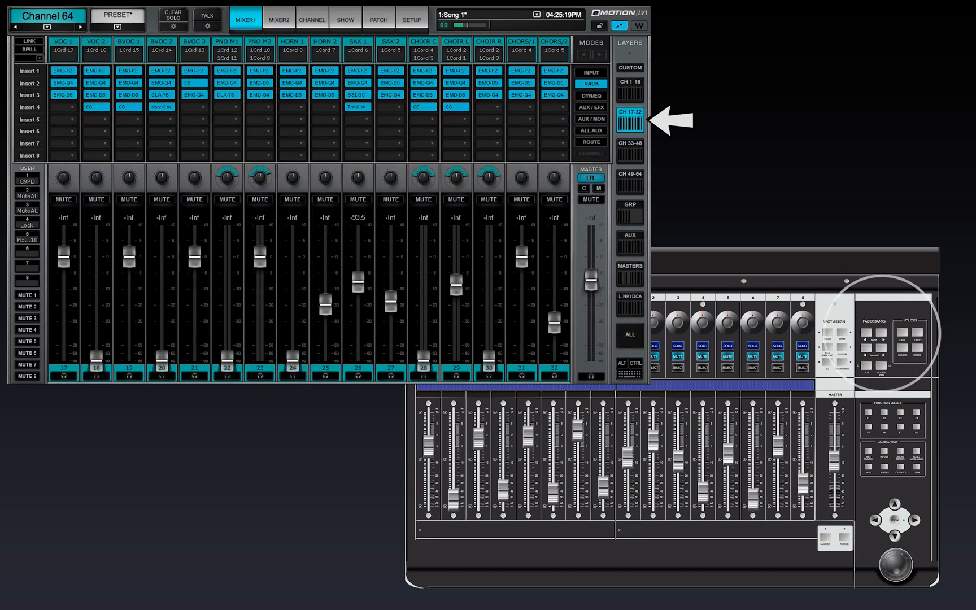
pyautogui.click(629, 144)
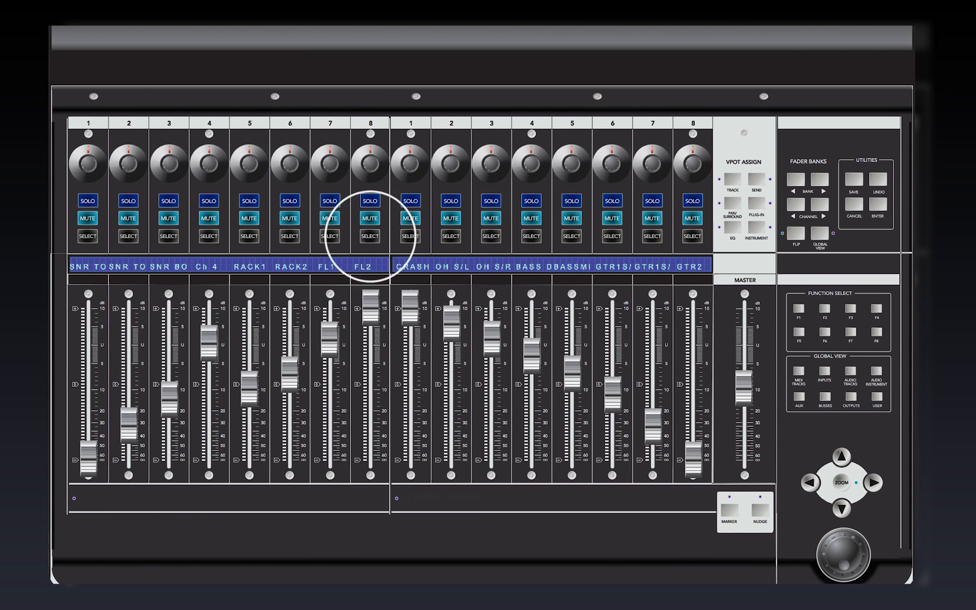
pyautogui.click(370, 237)
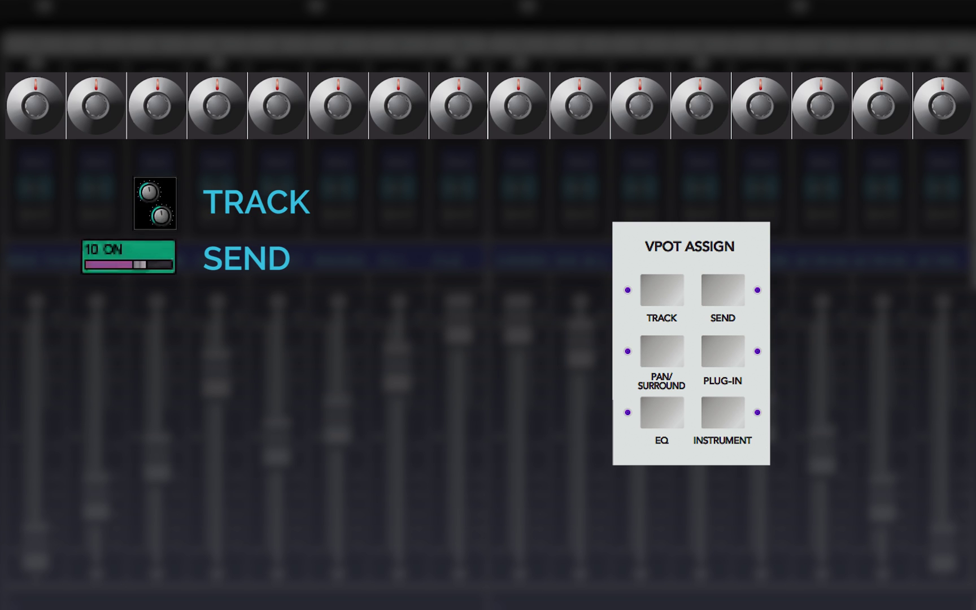
pyautogui.click(661, 351)
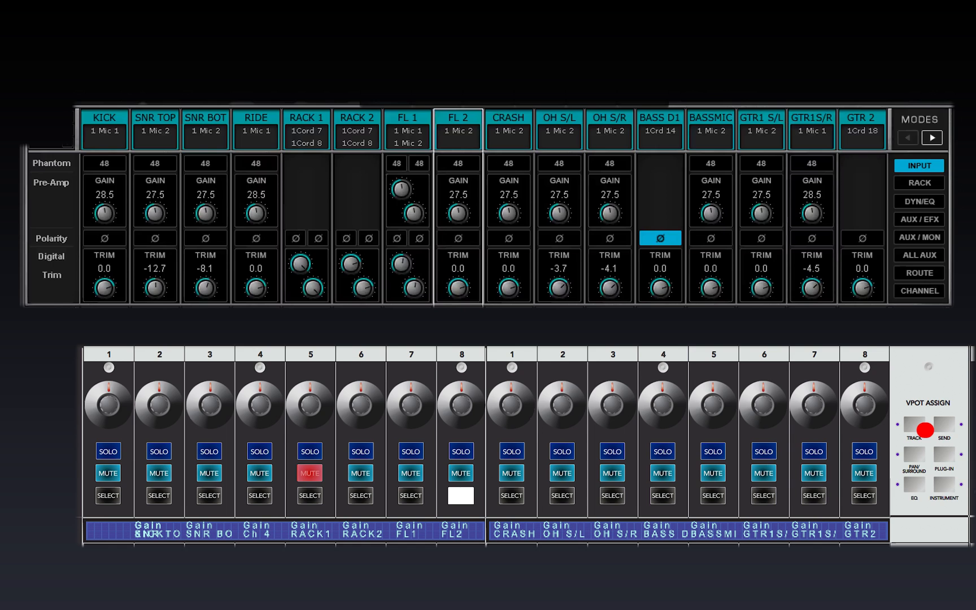
# Step: Switch to INPUT mode so the V-pots adjust each channel's preamp gain (17.0 shown)
pyautogui.click(410, 403)
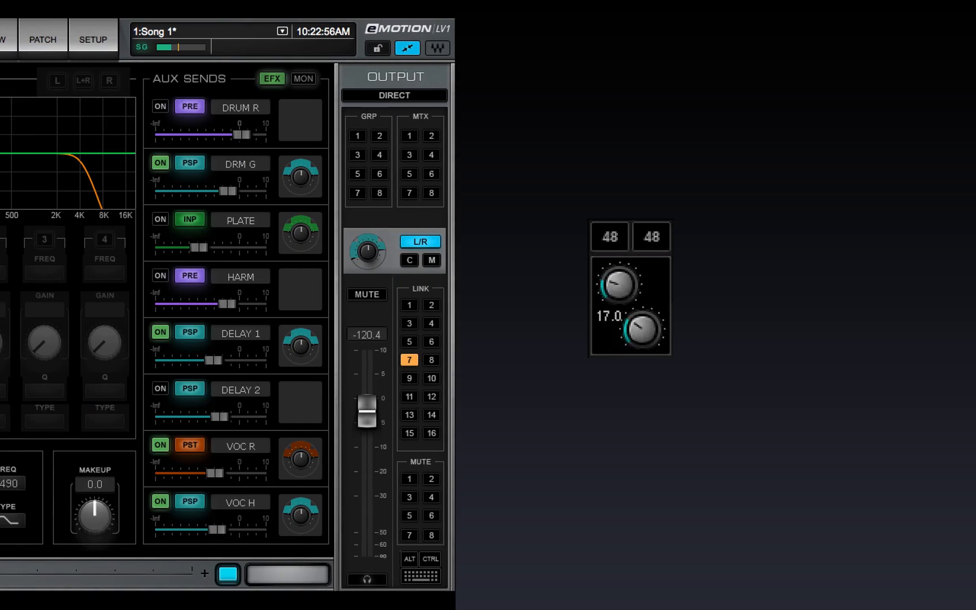
pyautogui.click(773, 39)
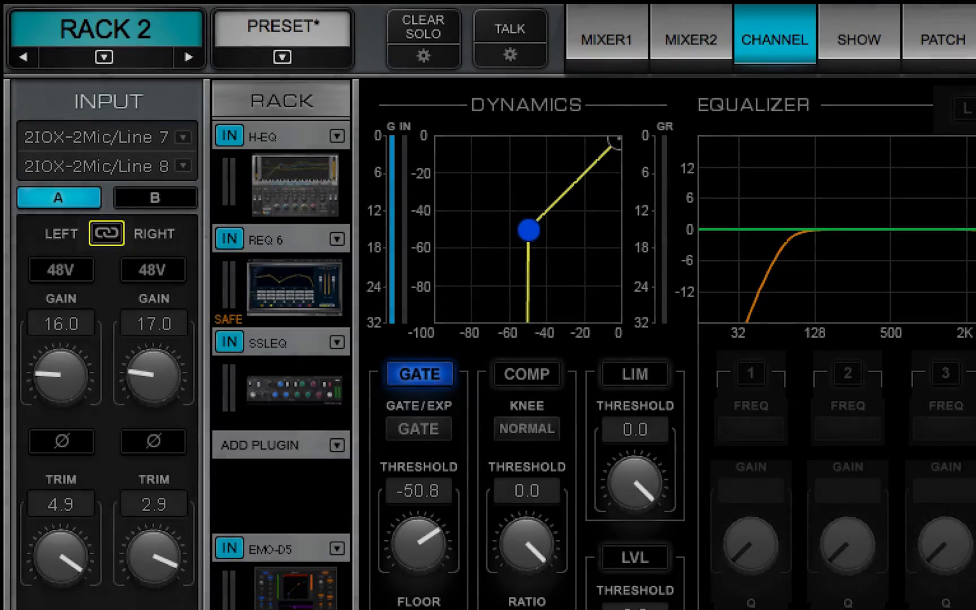
pyautogui.click(107, 234)
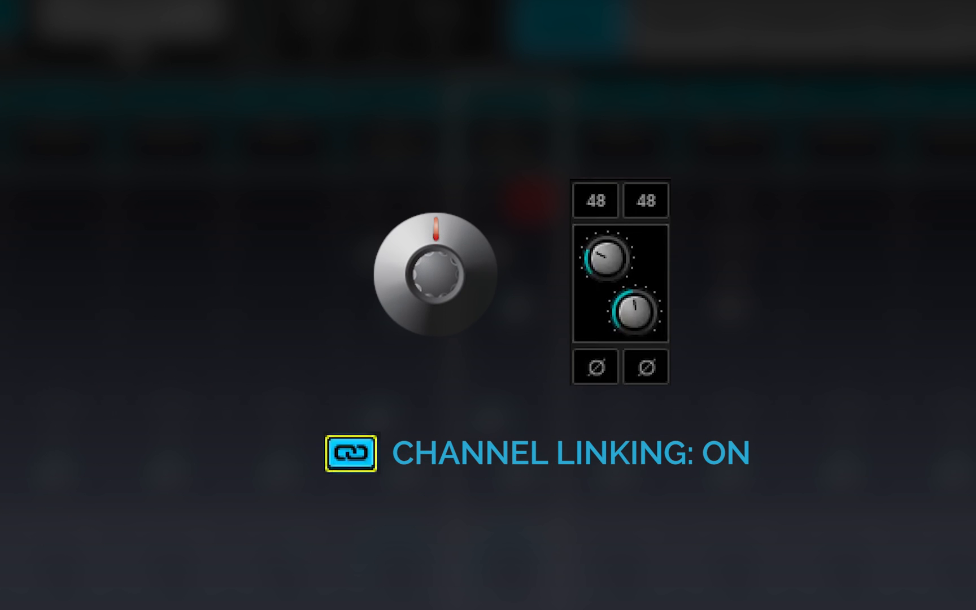
pyautogui.click(596, 200)
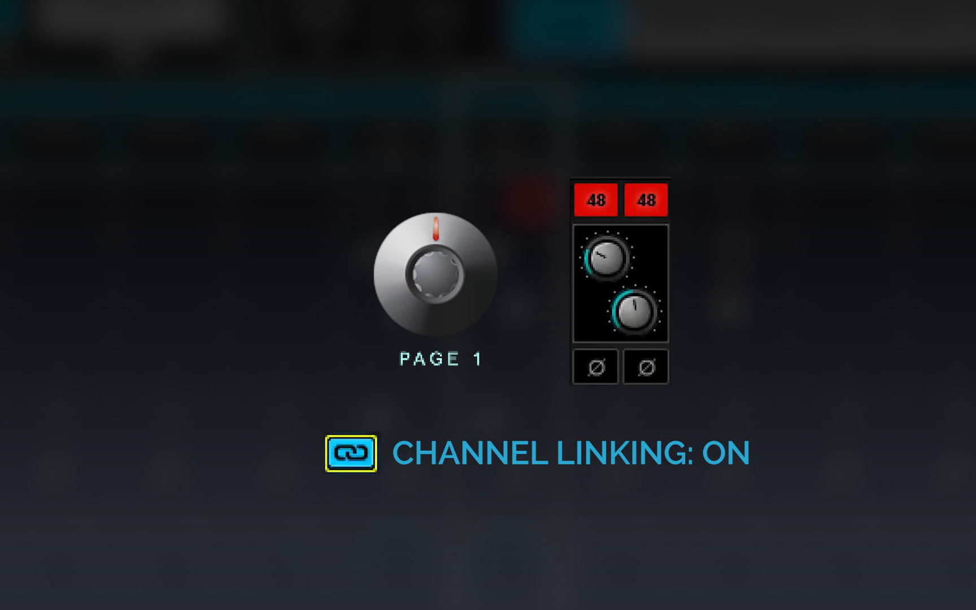
pyautogui.click(596, 200)
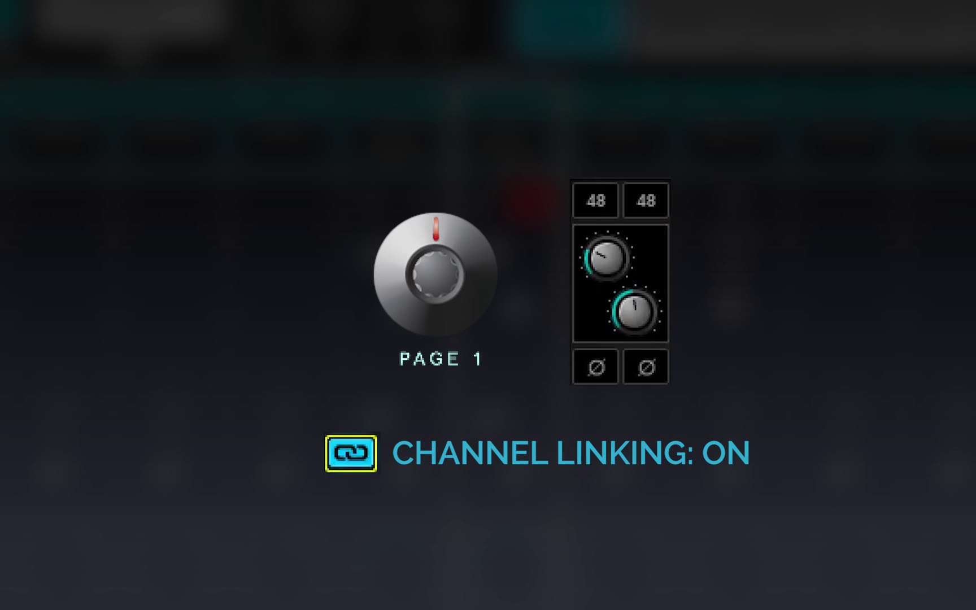
pyautogui.click(350, 453)
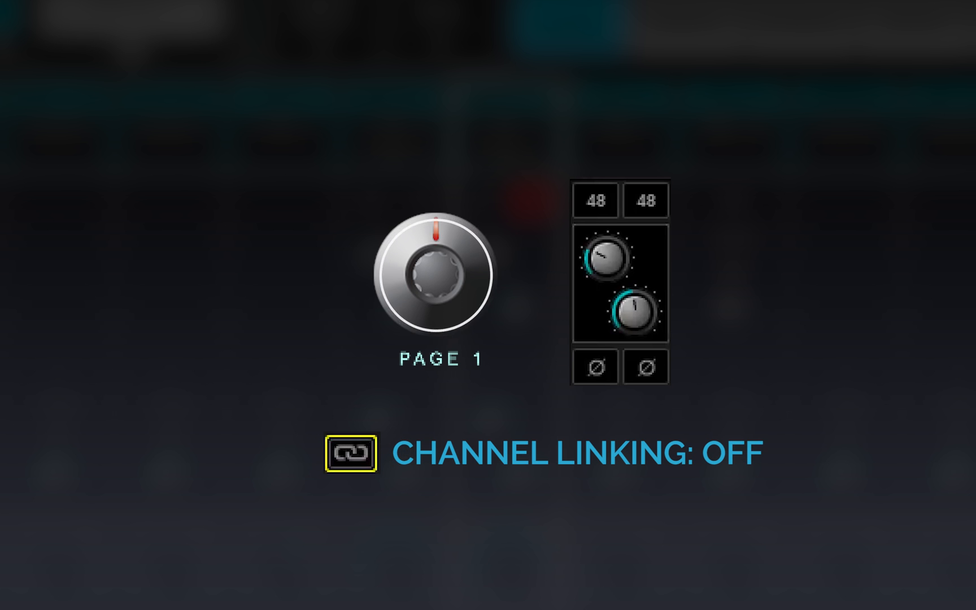
pyautogui.click(600, 200)
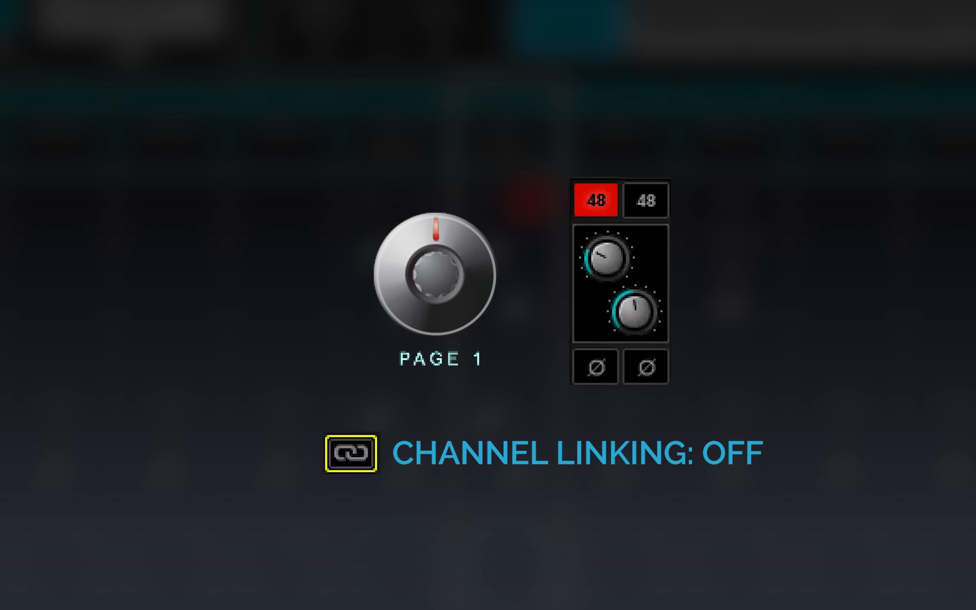
pyautogui.click(595, 200)
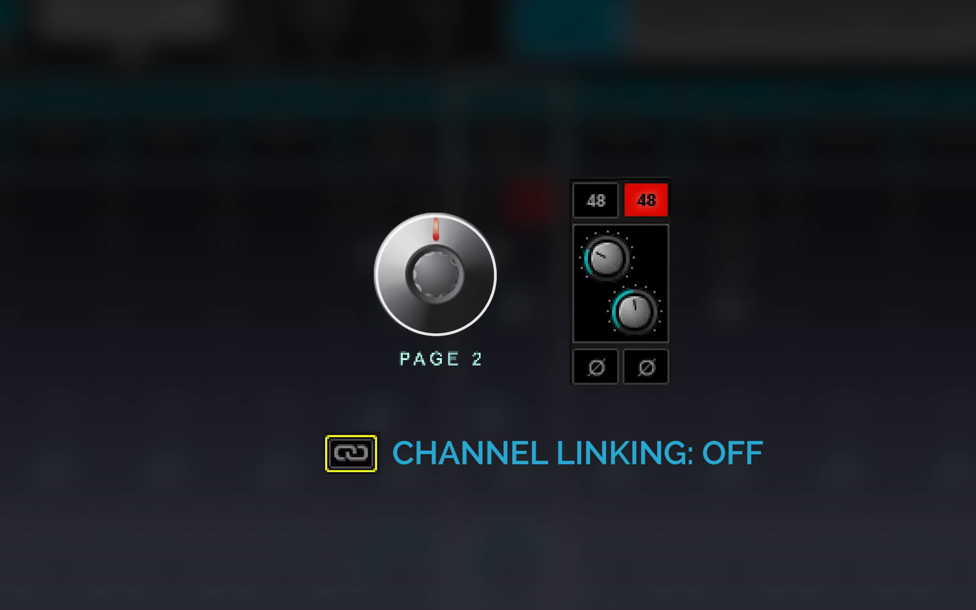
pyautogui.click(648, 199)
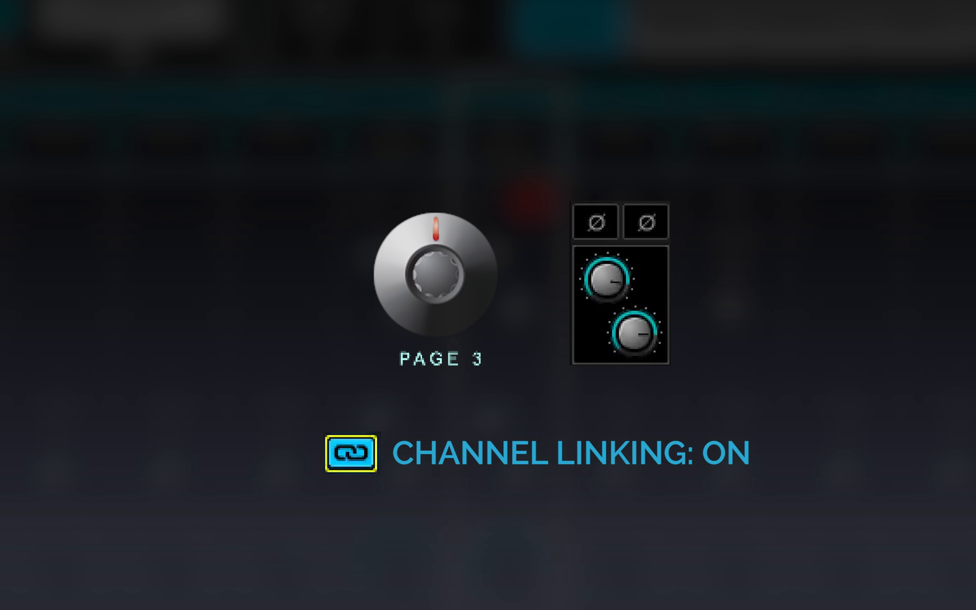
pyautogui.click(351, 451)
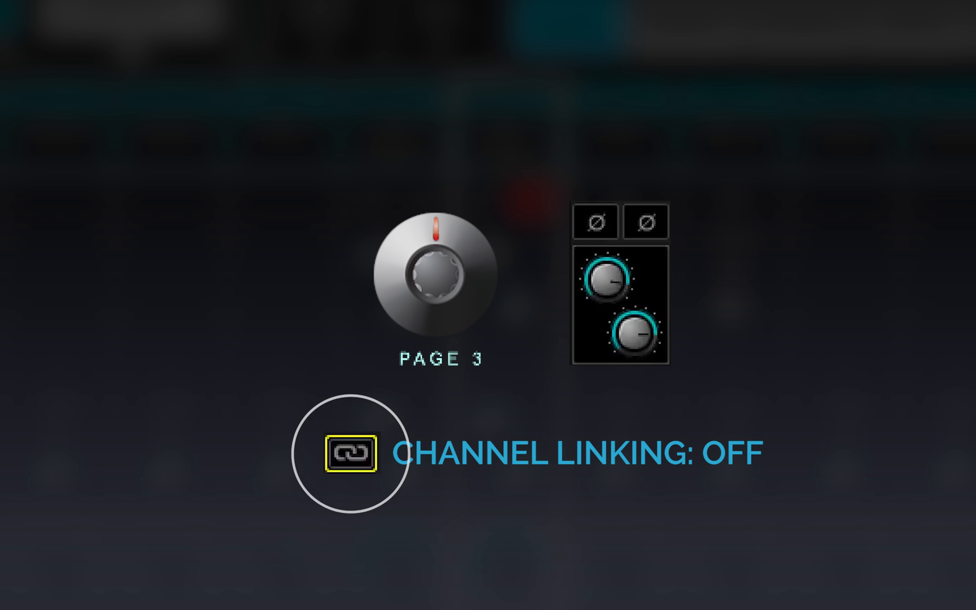
pyautogui.click(599, 222)
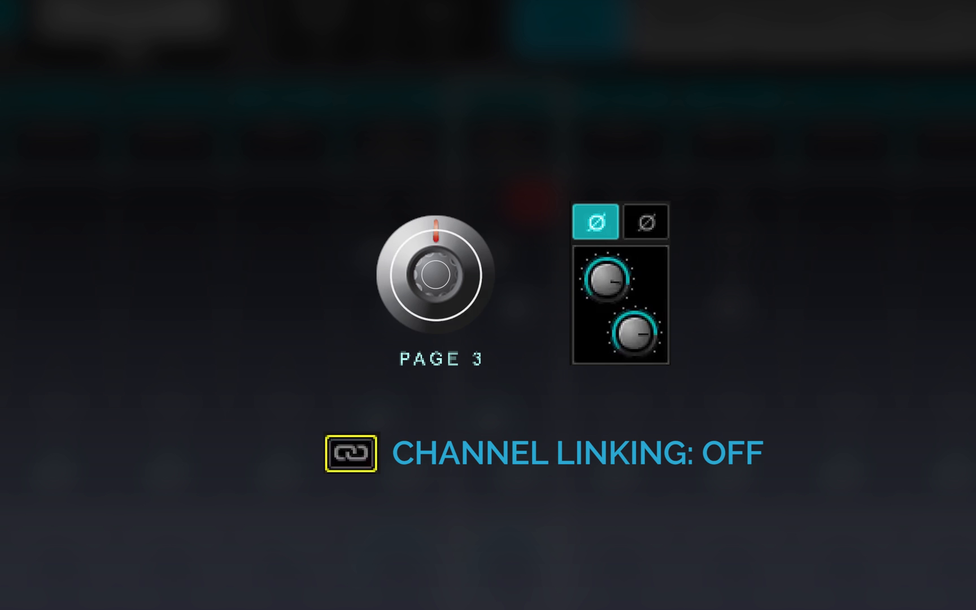
pyautogui.click(594, 222)
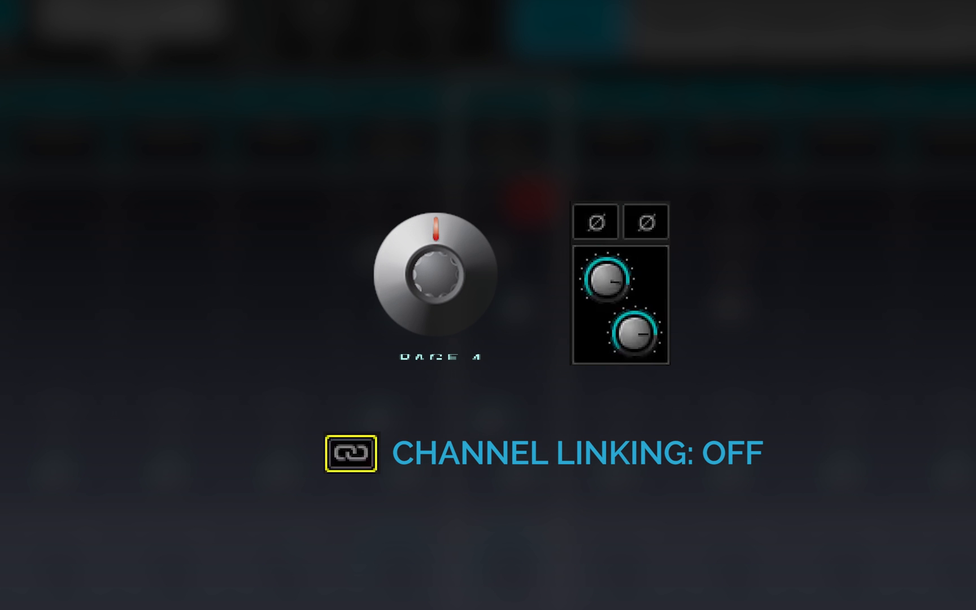
pyautogui.click(645, 222)
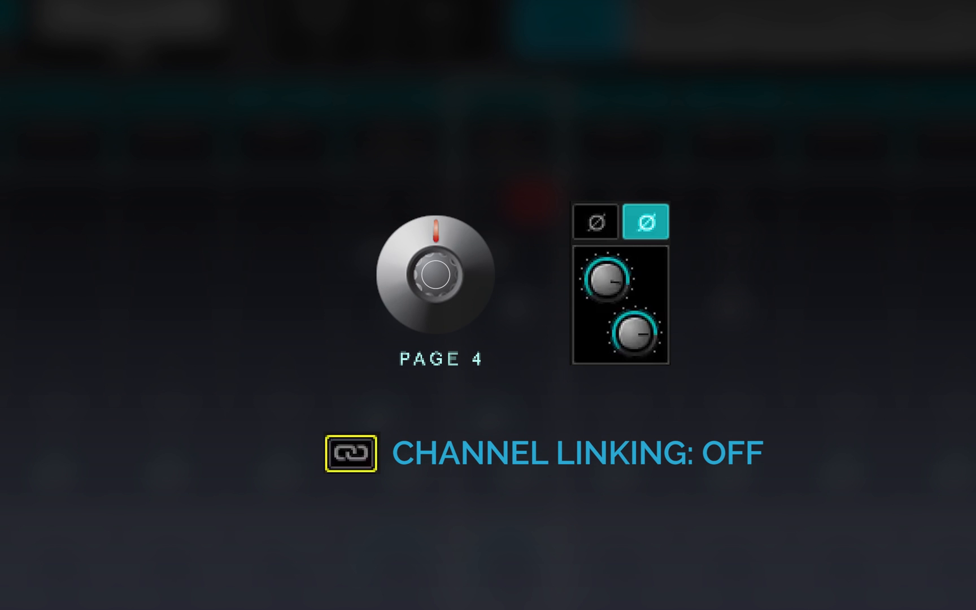
pyautogui.click(645, 222)
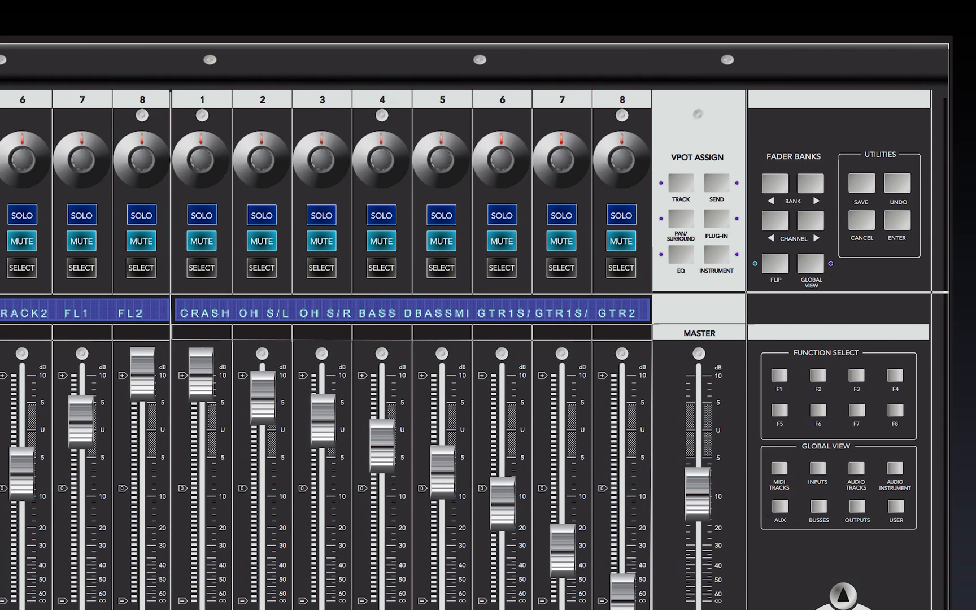
pyautogui.click(773, 182)
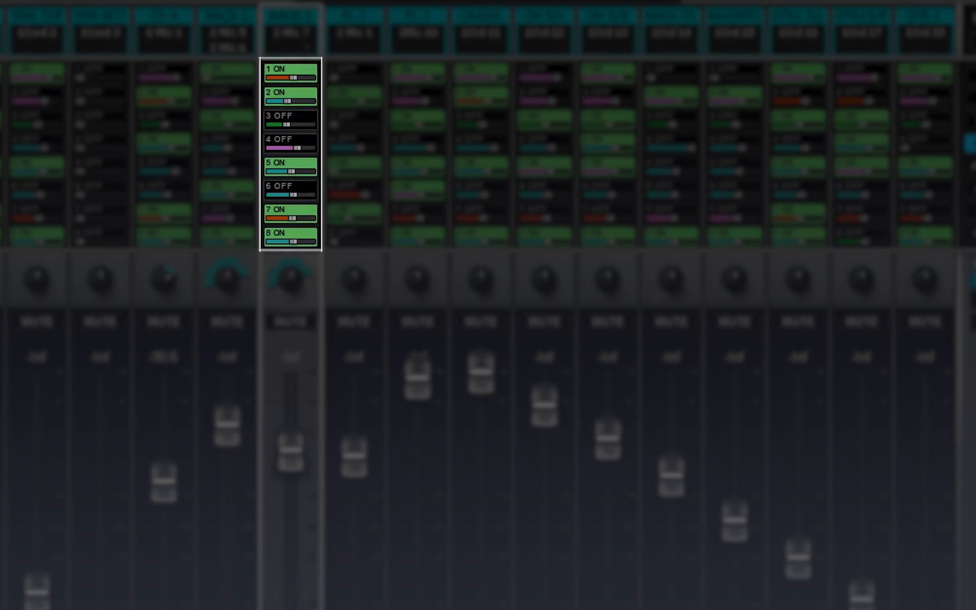
pyautogui.click(289, 96)
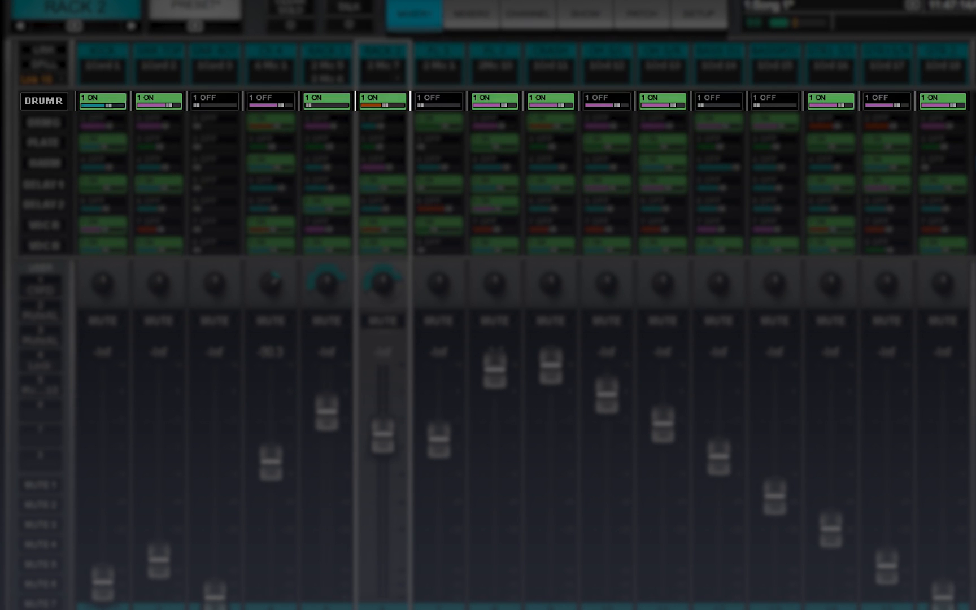
pyautogui.click(102, 66)
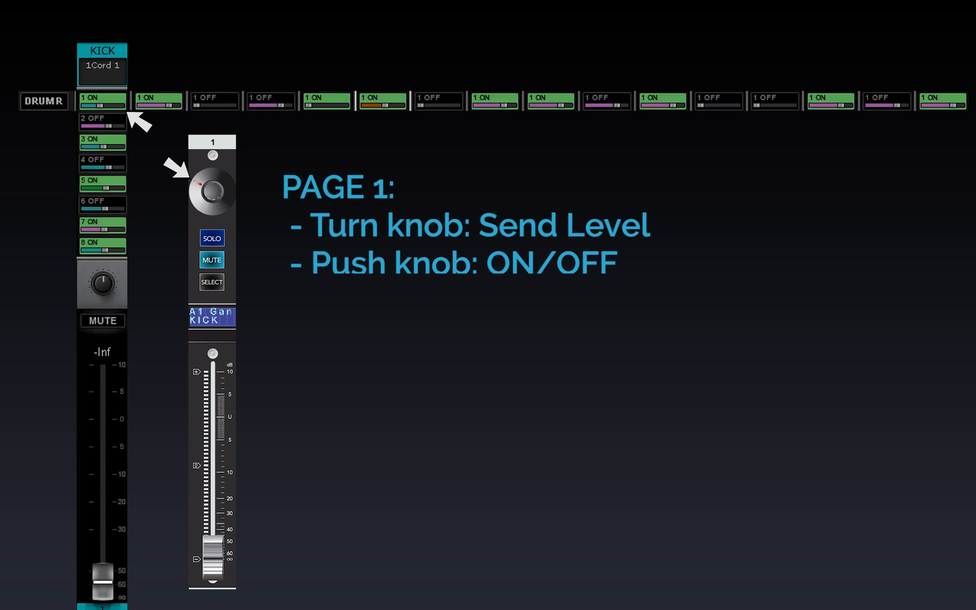
pyautogui.click(102, 100)
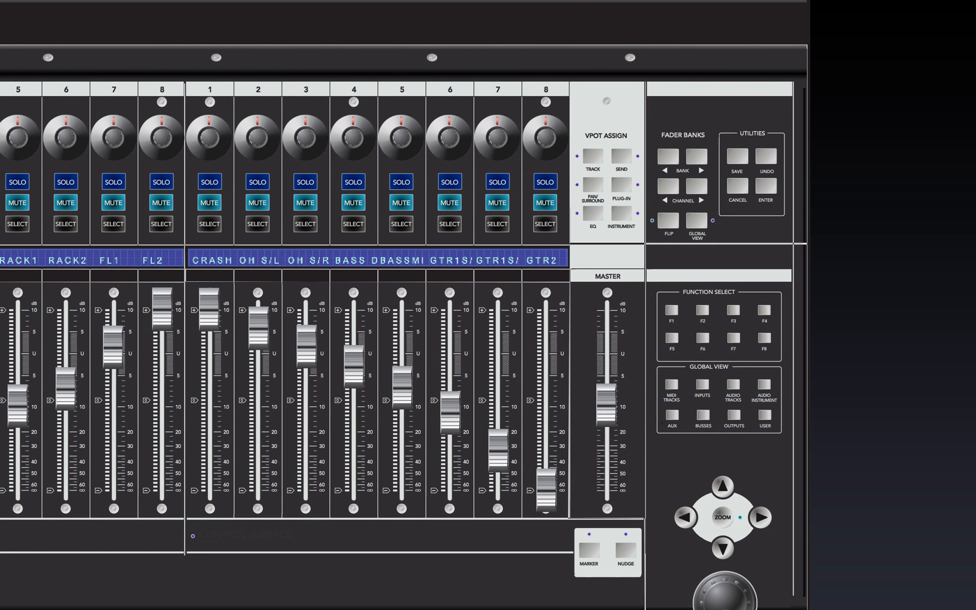
pyautogui.click(591, 193)
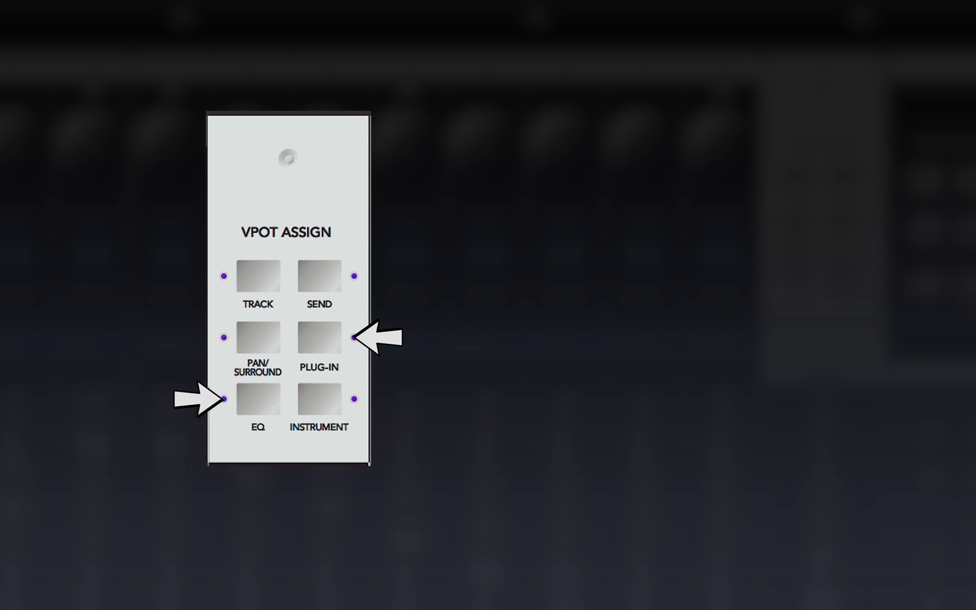
pyautogui.moveTo(354, 400)
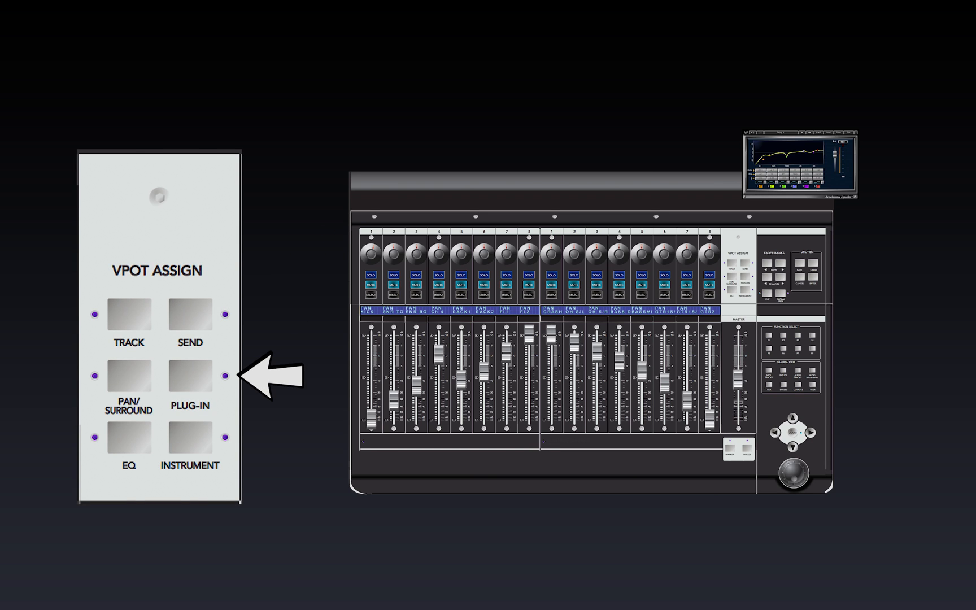
# Step: Assign the V-pots to PLUG-IN and bring up H-EQ from the channel's rack
pyautogui.click(190, 374)
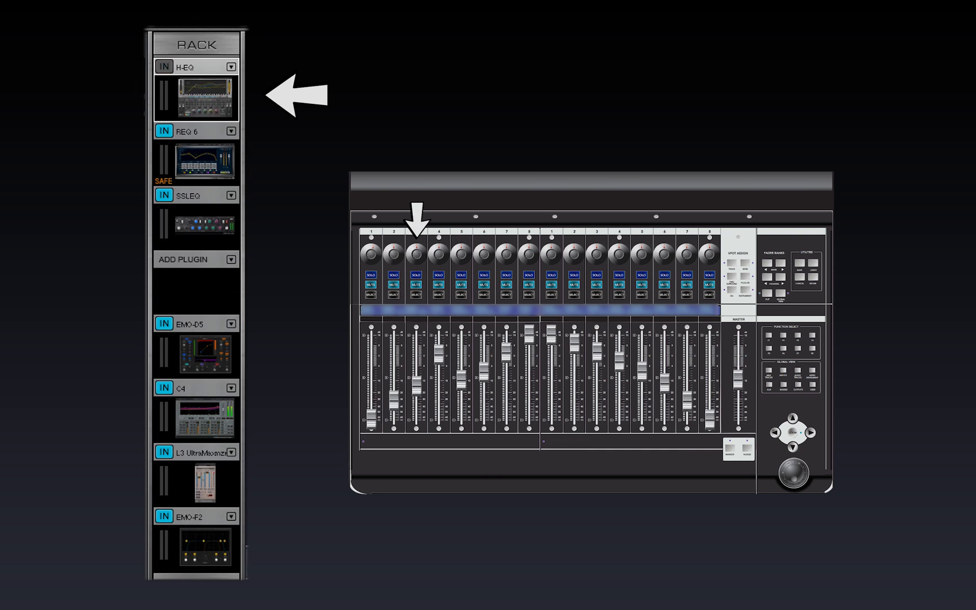
pyautogui.click(205, 98)
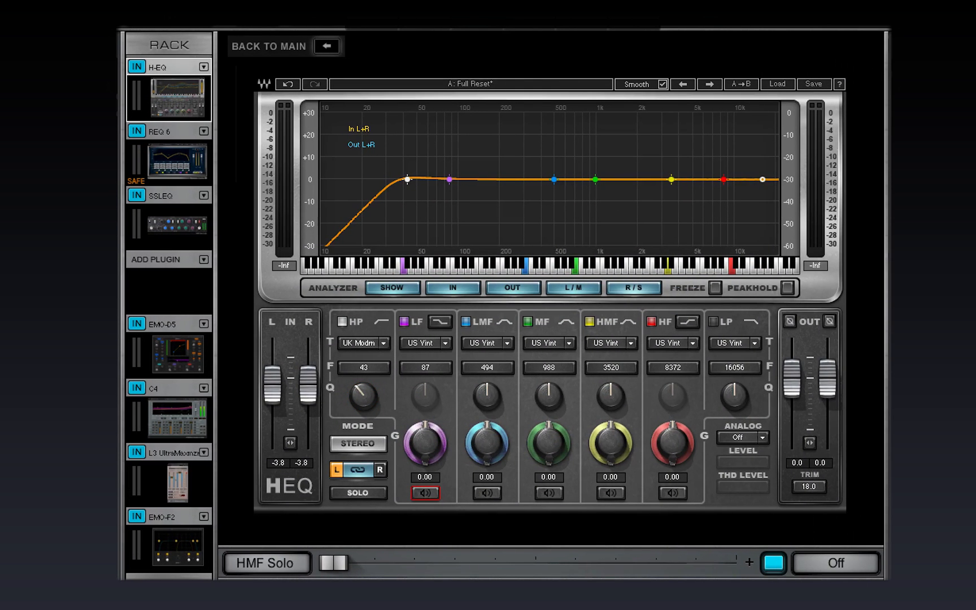
# Step: Set the H-EQ LF band filter type to UK Vint
pyautogui.click(425, 344)
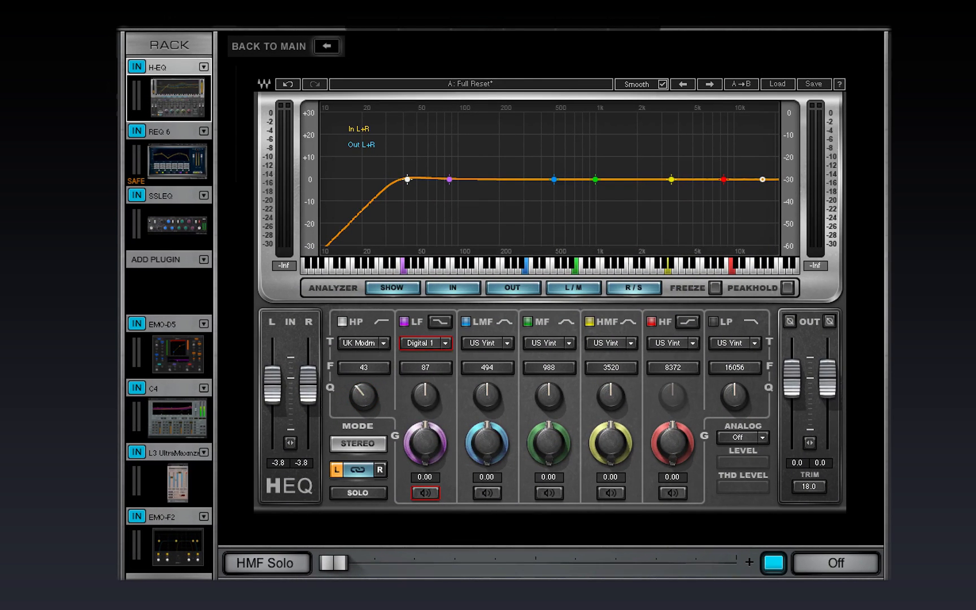
pyautogui.click(425, 342)
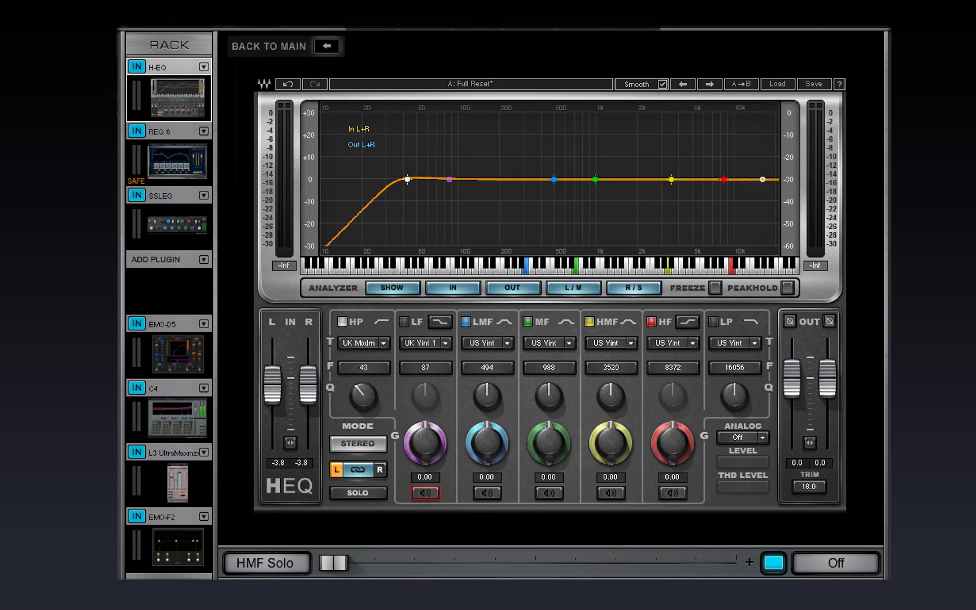
pyautogui.click(425, 344)
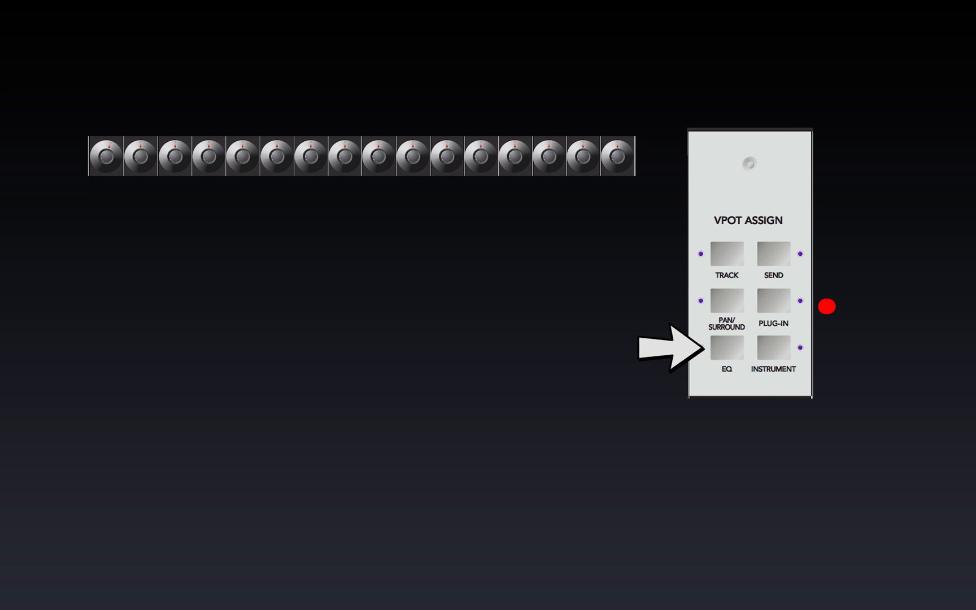
pyautogui.click(727, 347)
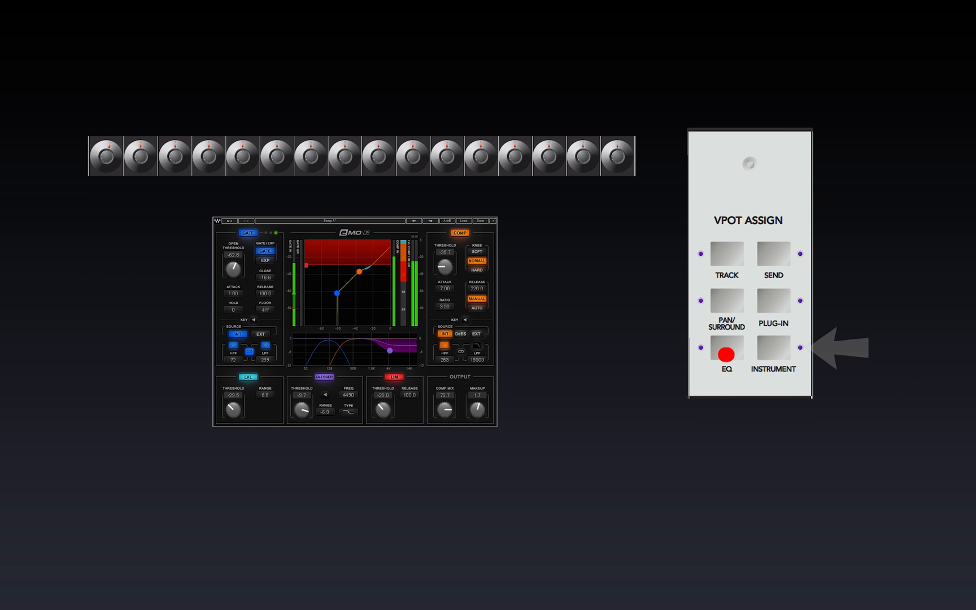
pyautogui.click(725, 354)
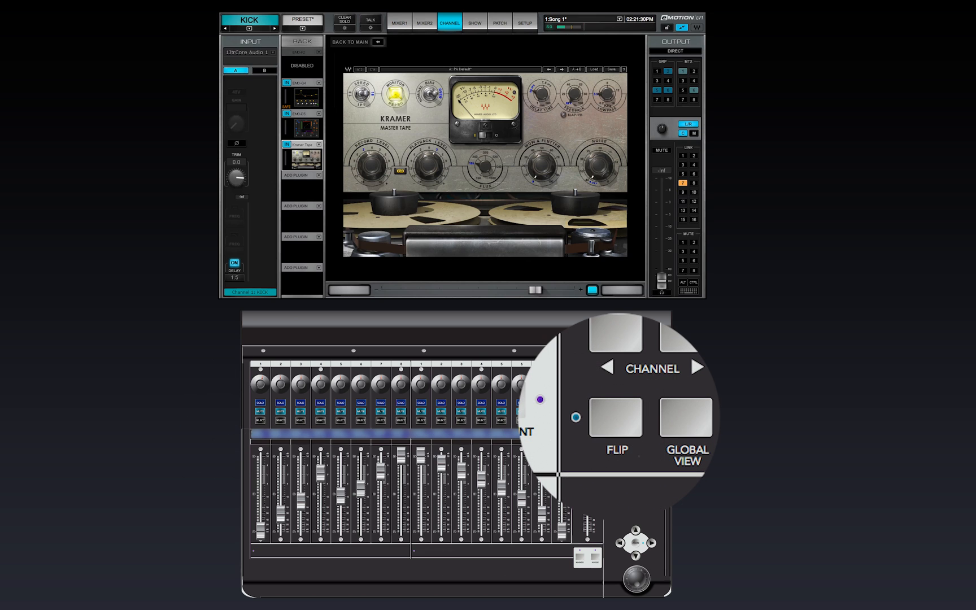
# Step: Select the KEY aux and flip its send levels onto Mixer 1's channel faders
pyautogui.click(617, 424)
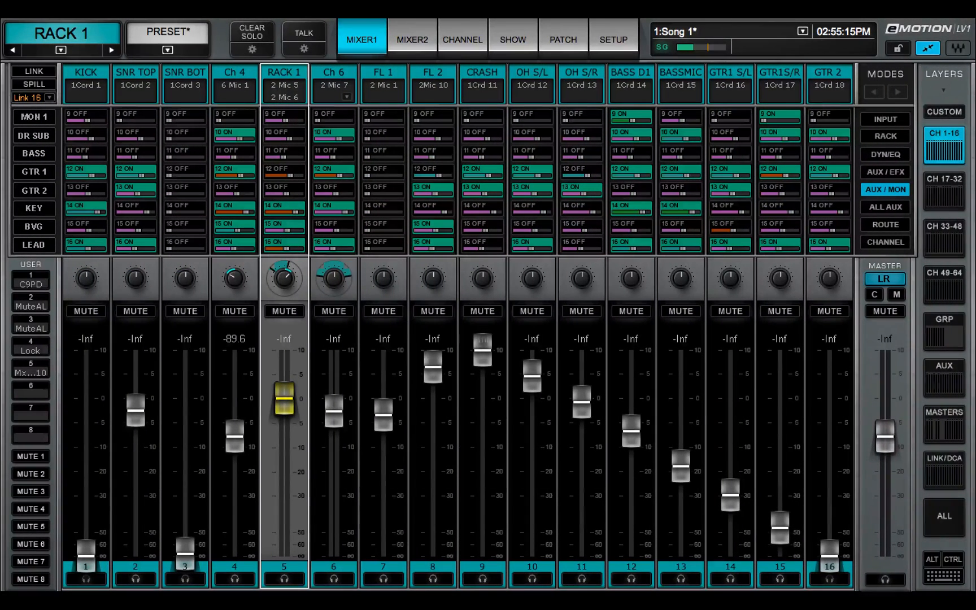
pyautogui.click(34, 209)
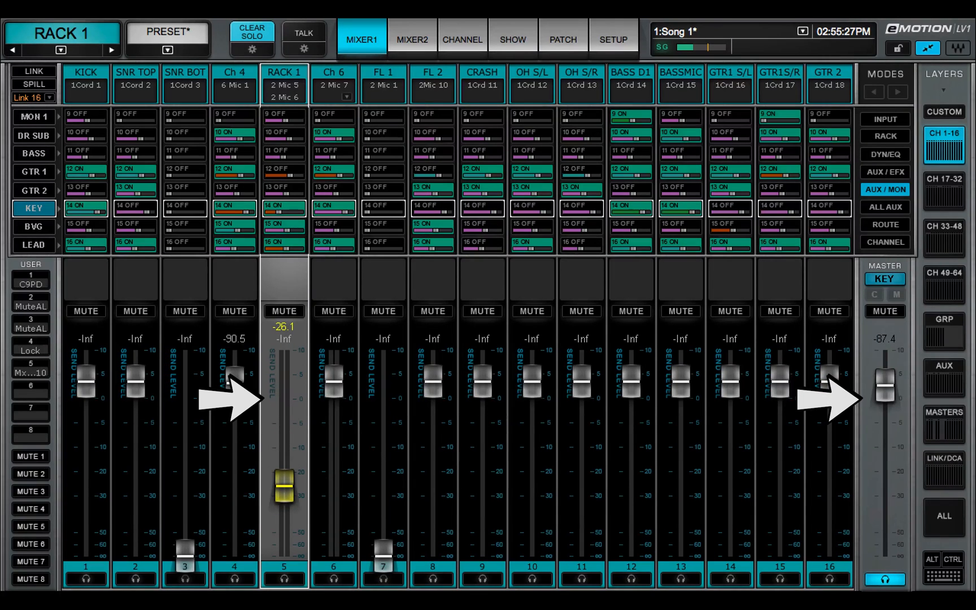
pyautogui.click(885, 136)
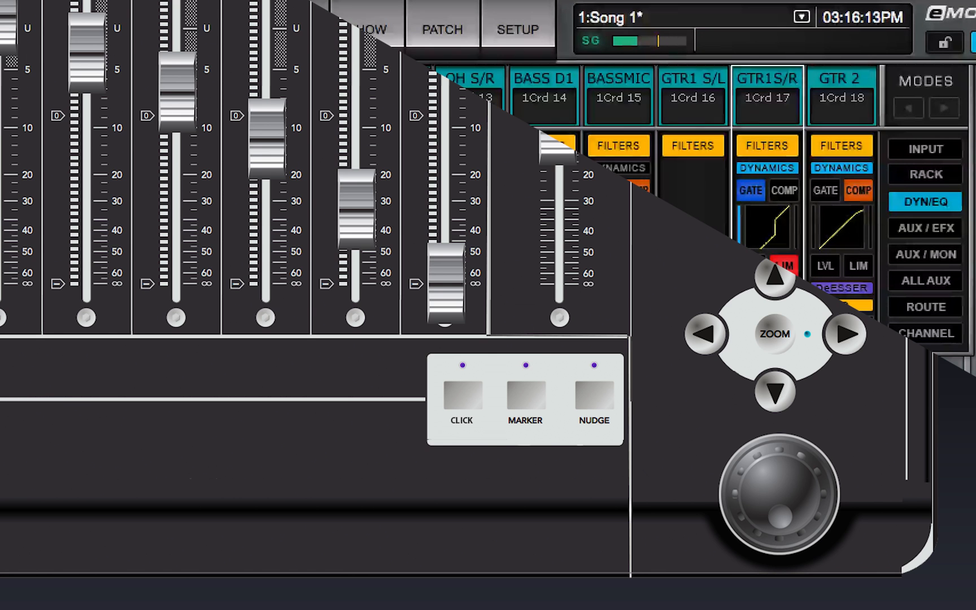
# Step: Browse the scenes list, then return to Mixer 1 in RACK mode on layer CH 1-16
pyautogui.click(802, 15)
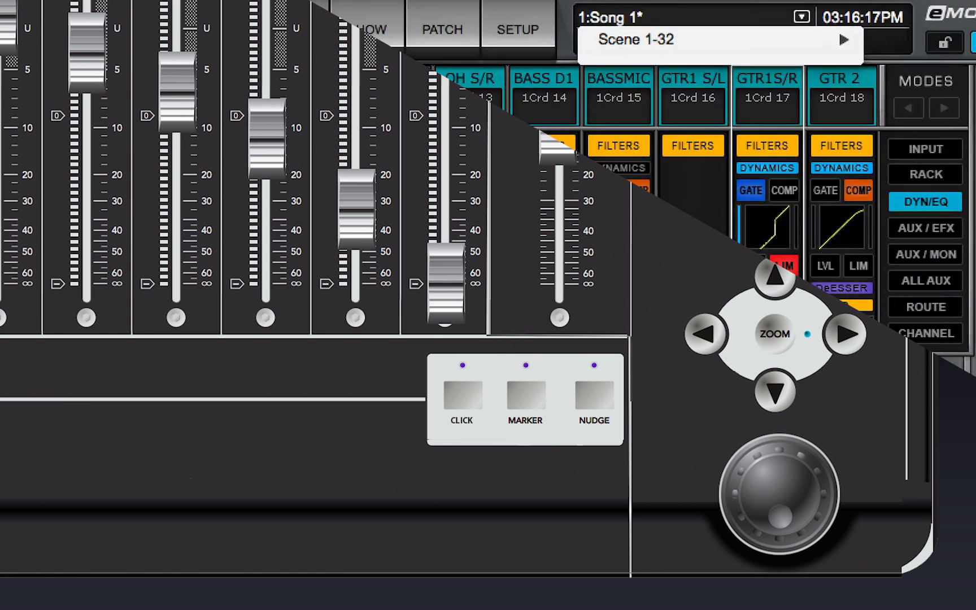
pyautogui.click(718, 39)
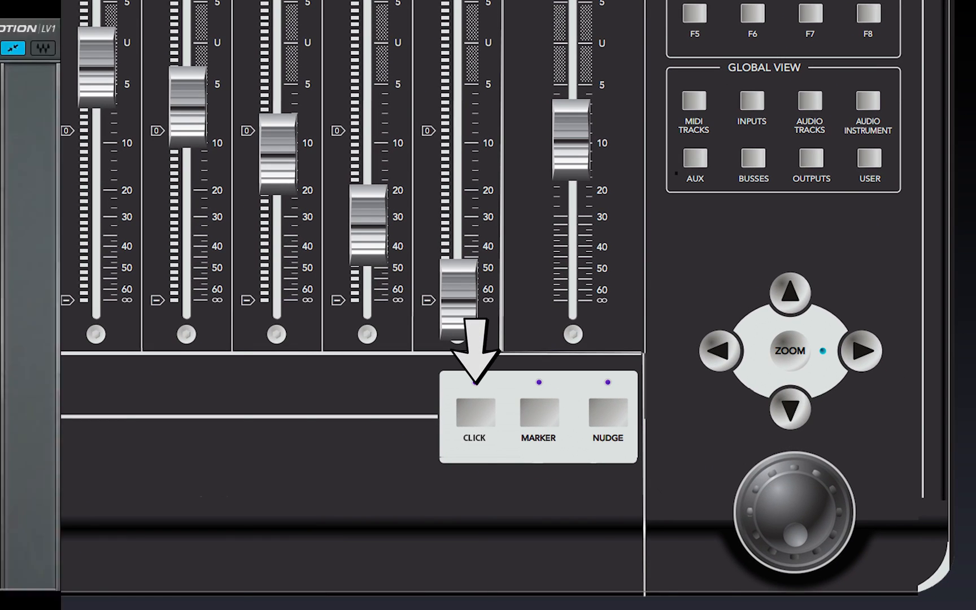
pyautogui.click(612, 39)
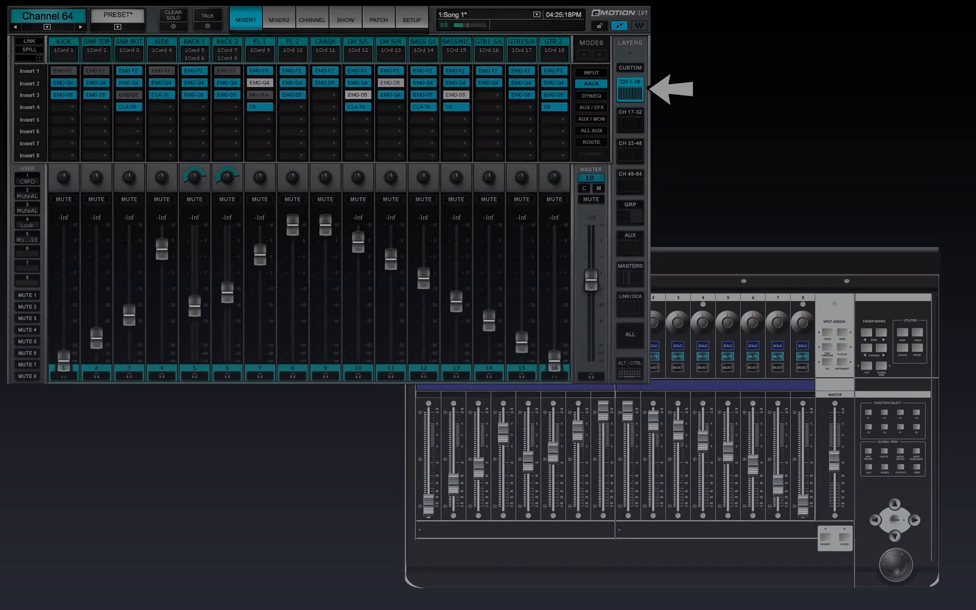
# Step: Step the bank right twice, through CH 17-32 to the CH 33-48 layer
pyautogui.click(630, 112)
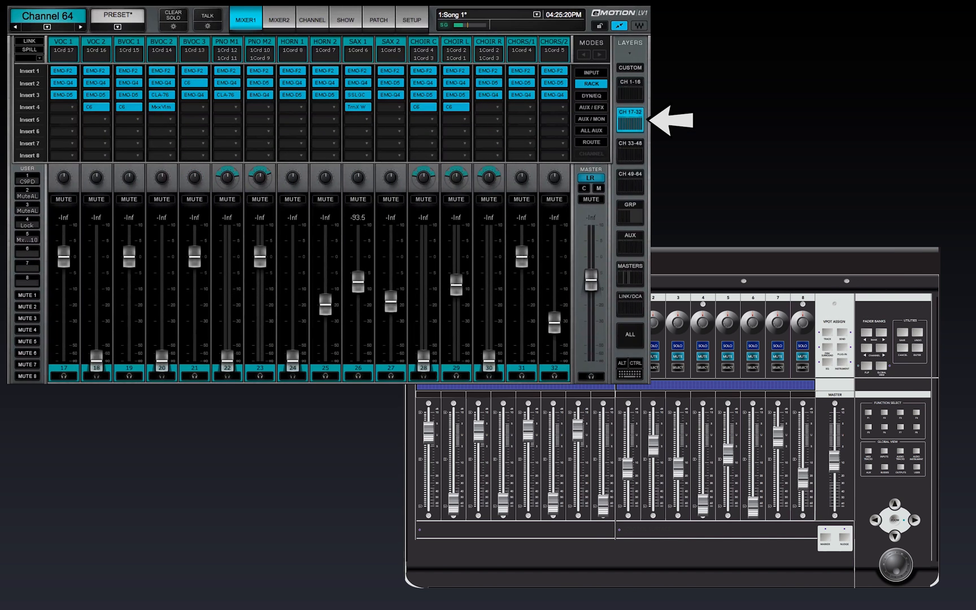
pyautogui.click(629, 144)
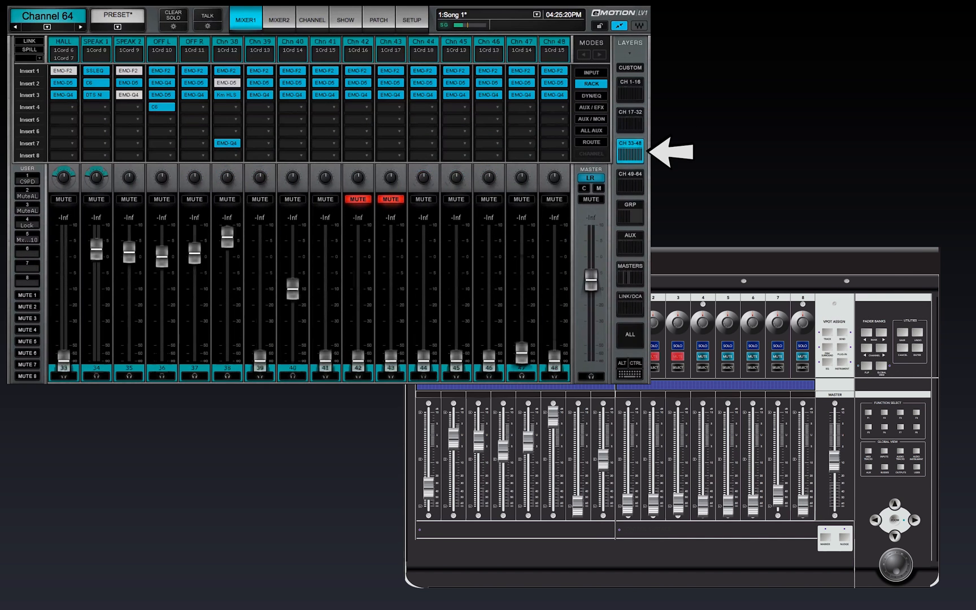